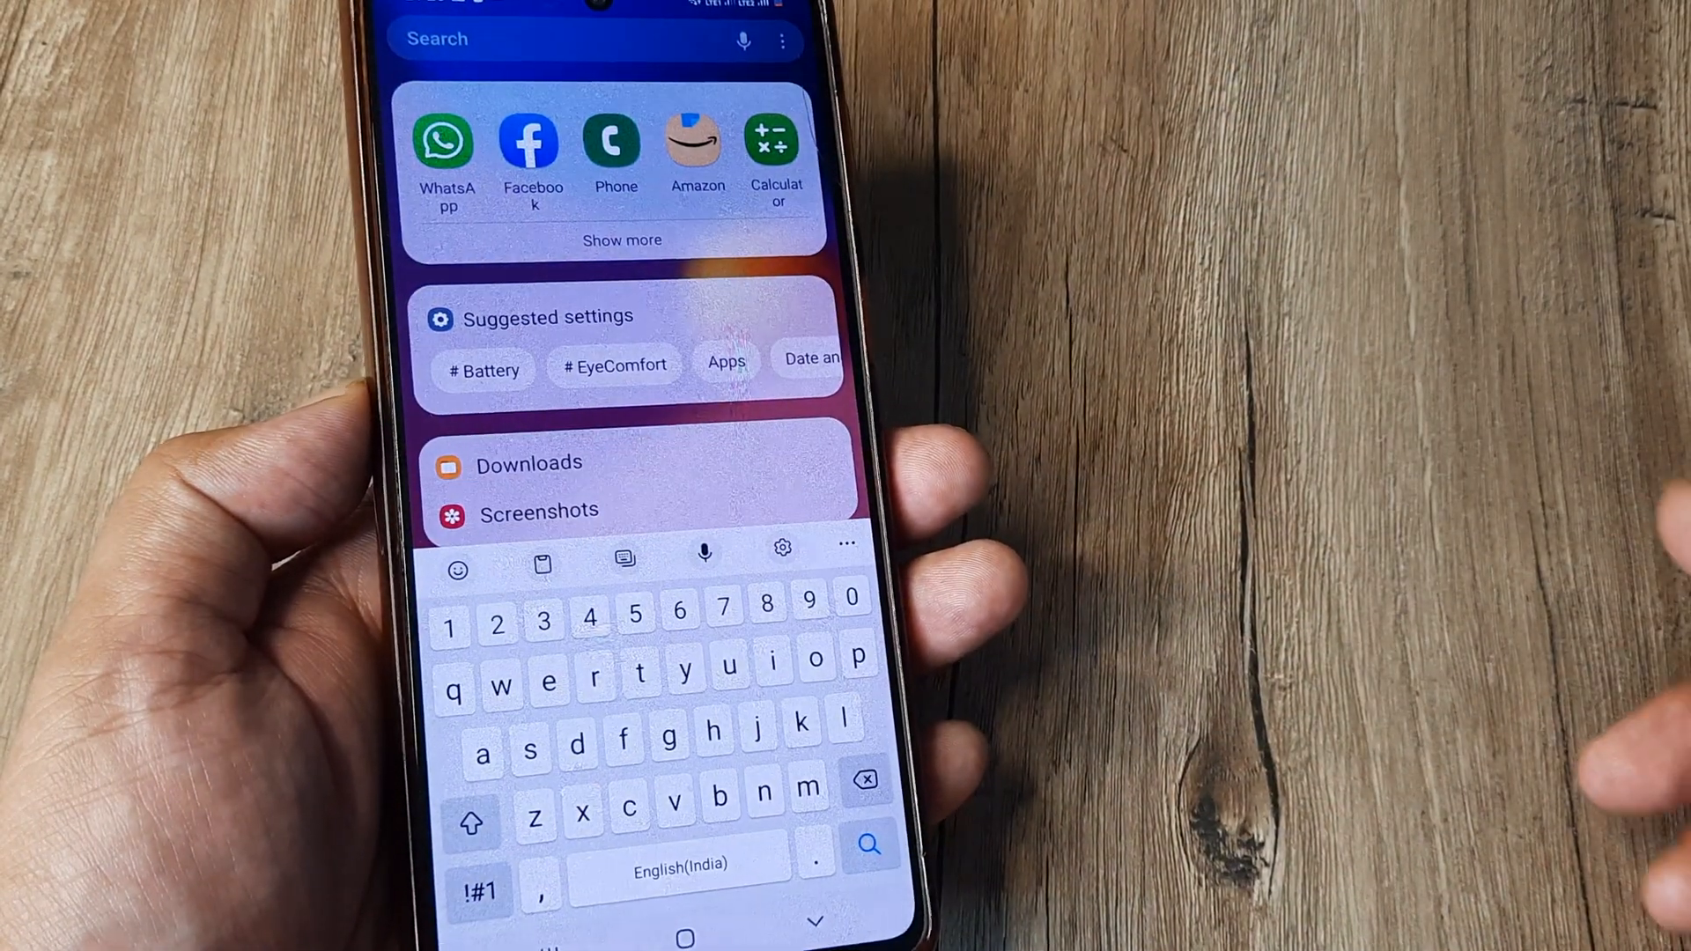
- Launch WhatsApp from the home search results so its chat list shows ASBL on top
left_click(446, 147)
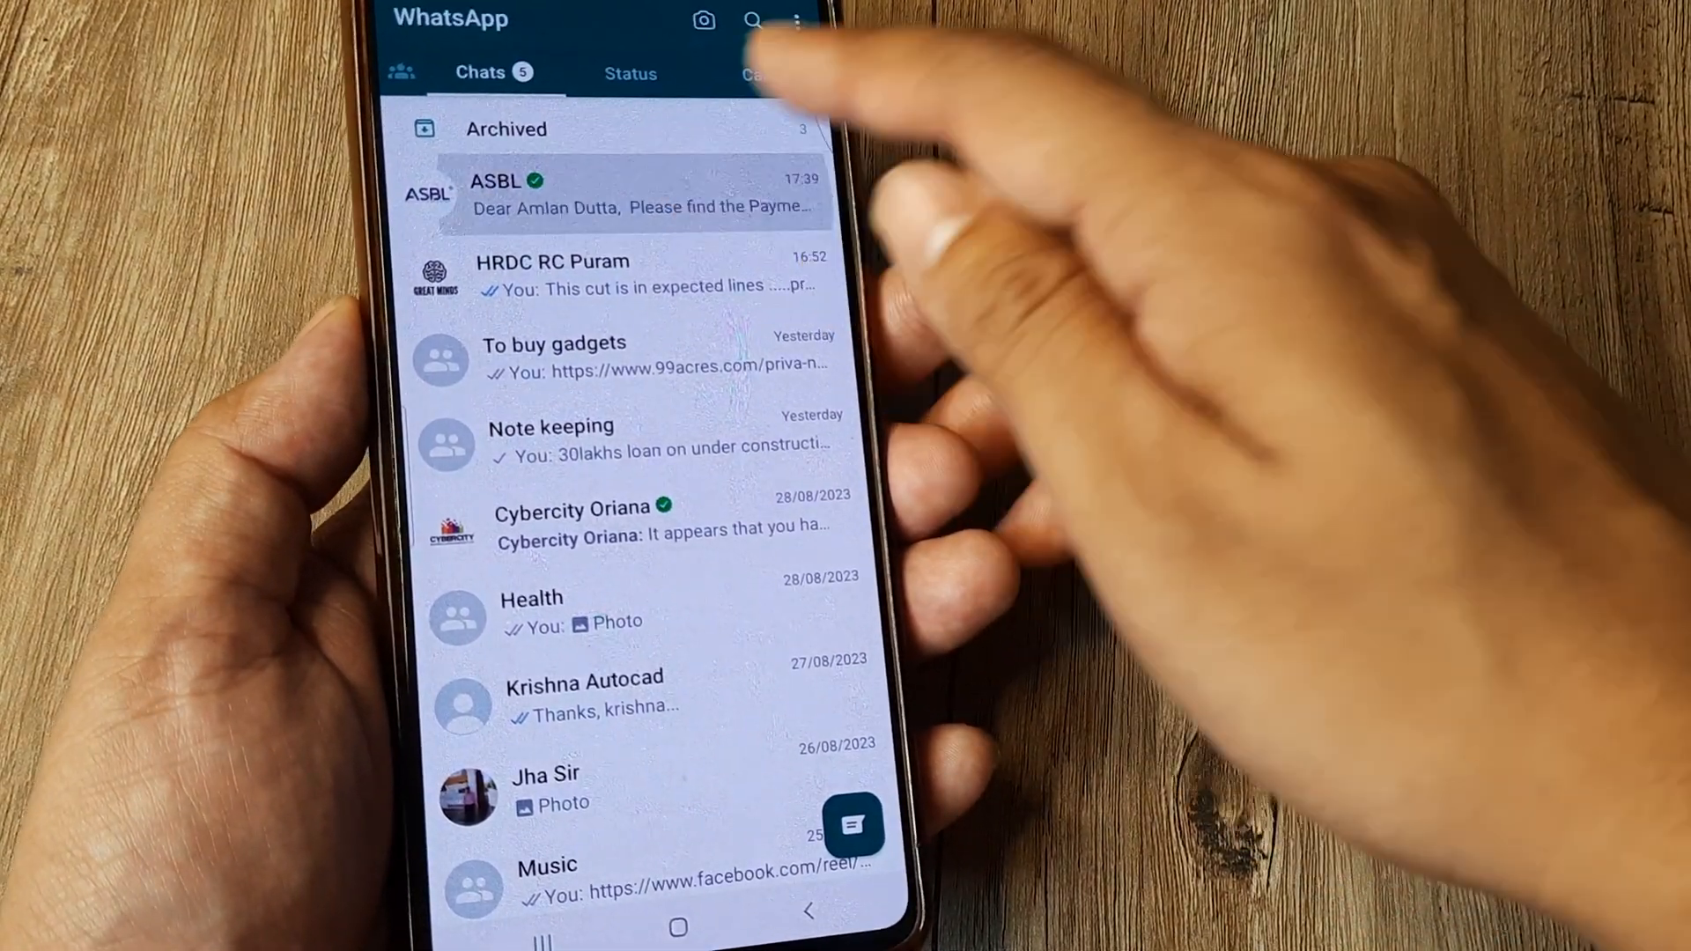
- Lock the ASBL chat from its business profile so it leaves the main list
left_click(645, 193)
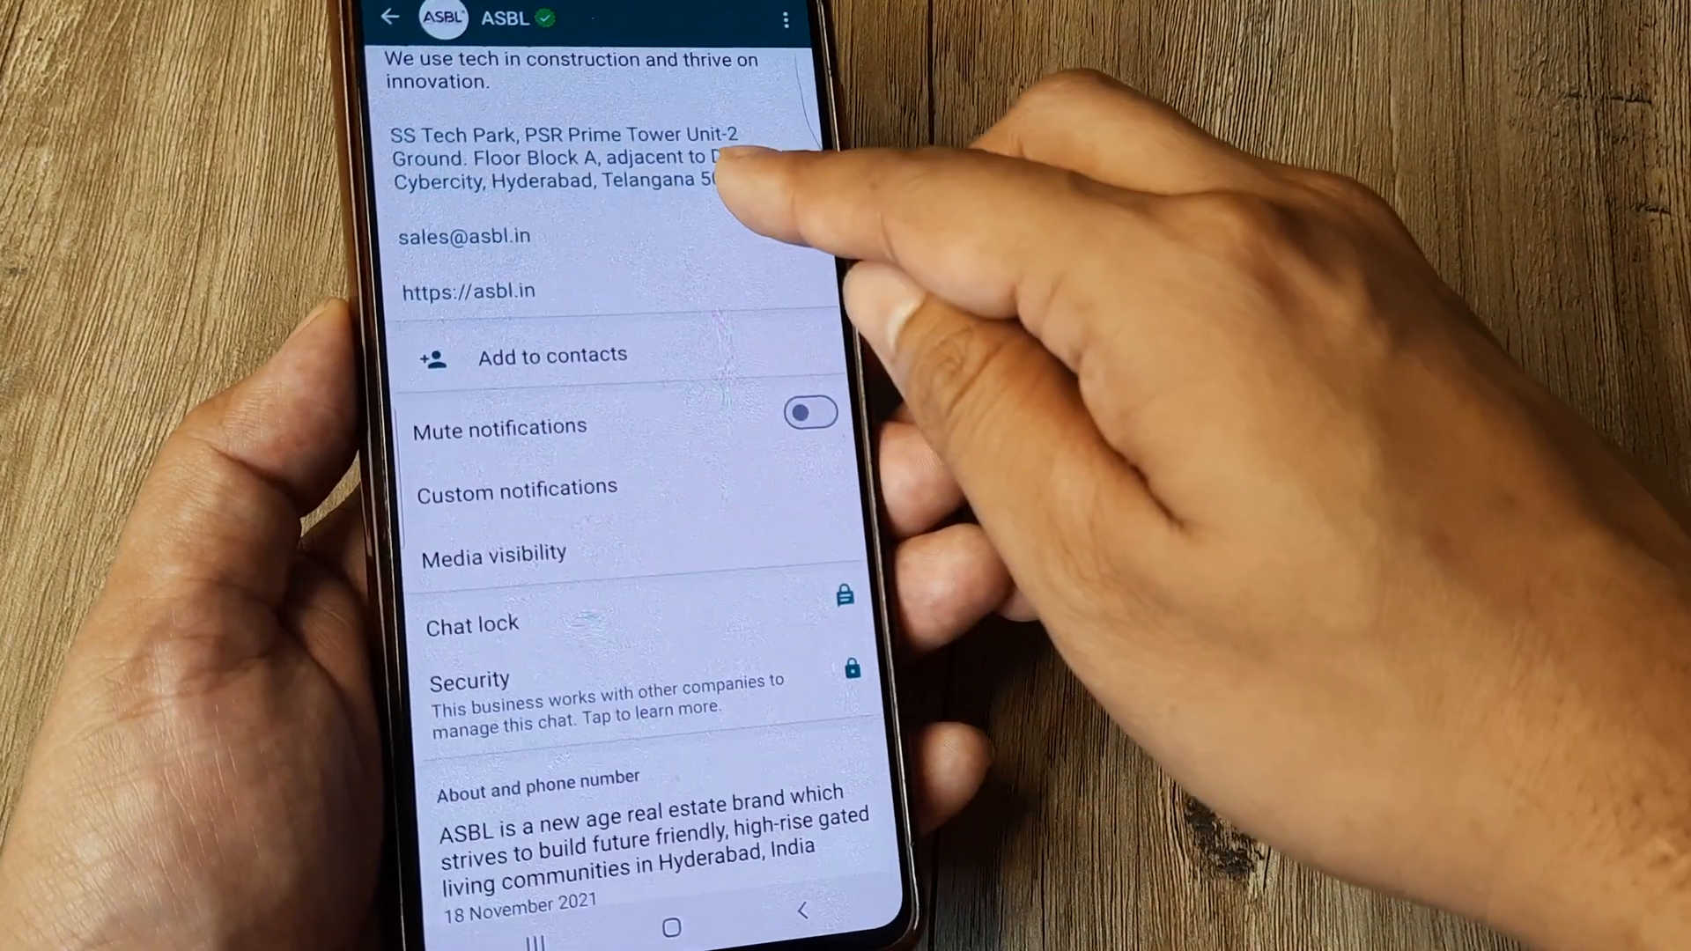
left_click(472, 624)
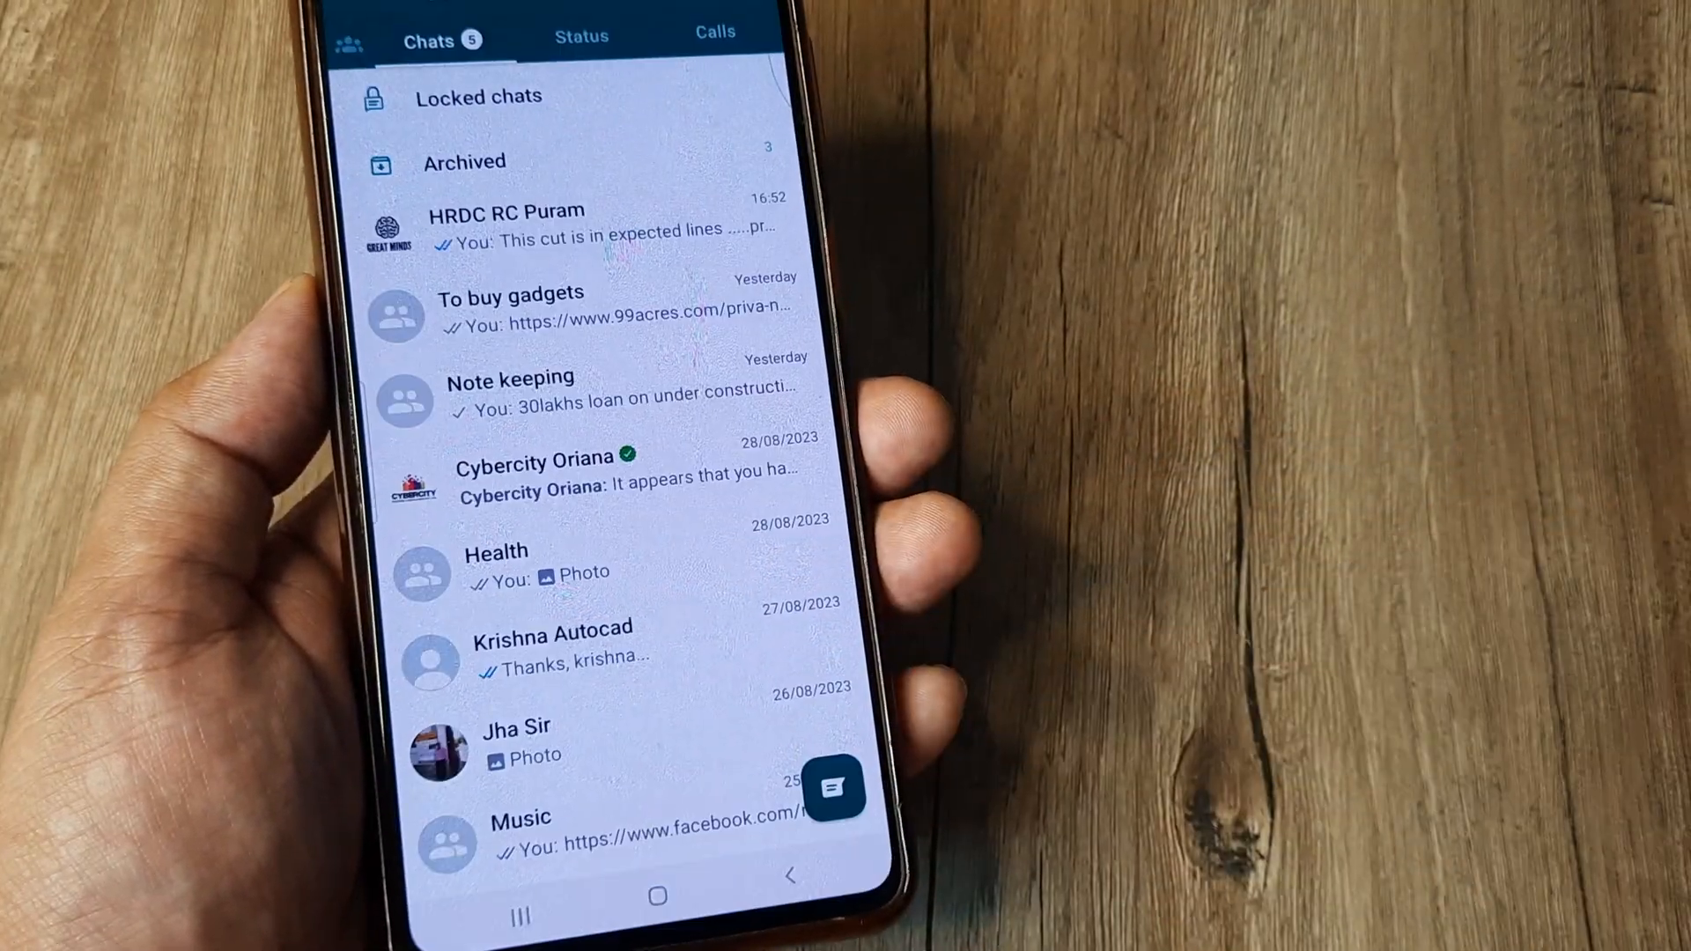
- Reveal Locked chats and reopen the ASBL conversation with Chat lock showing On
scroll("down", 3)
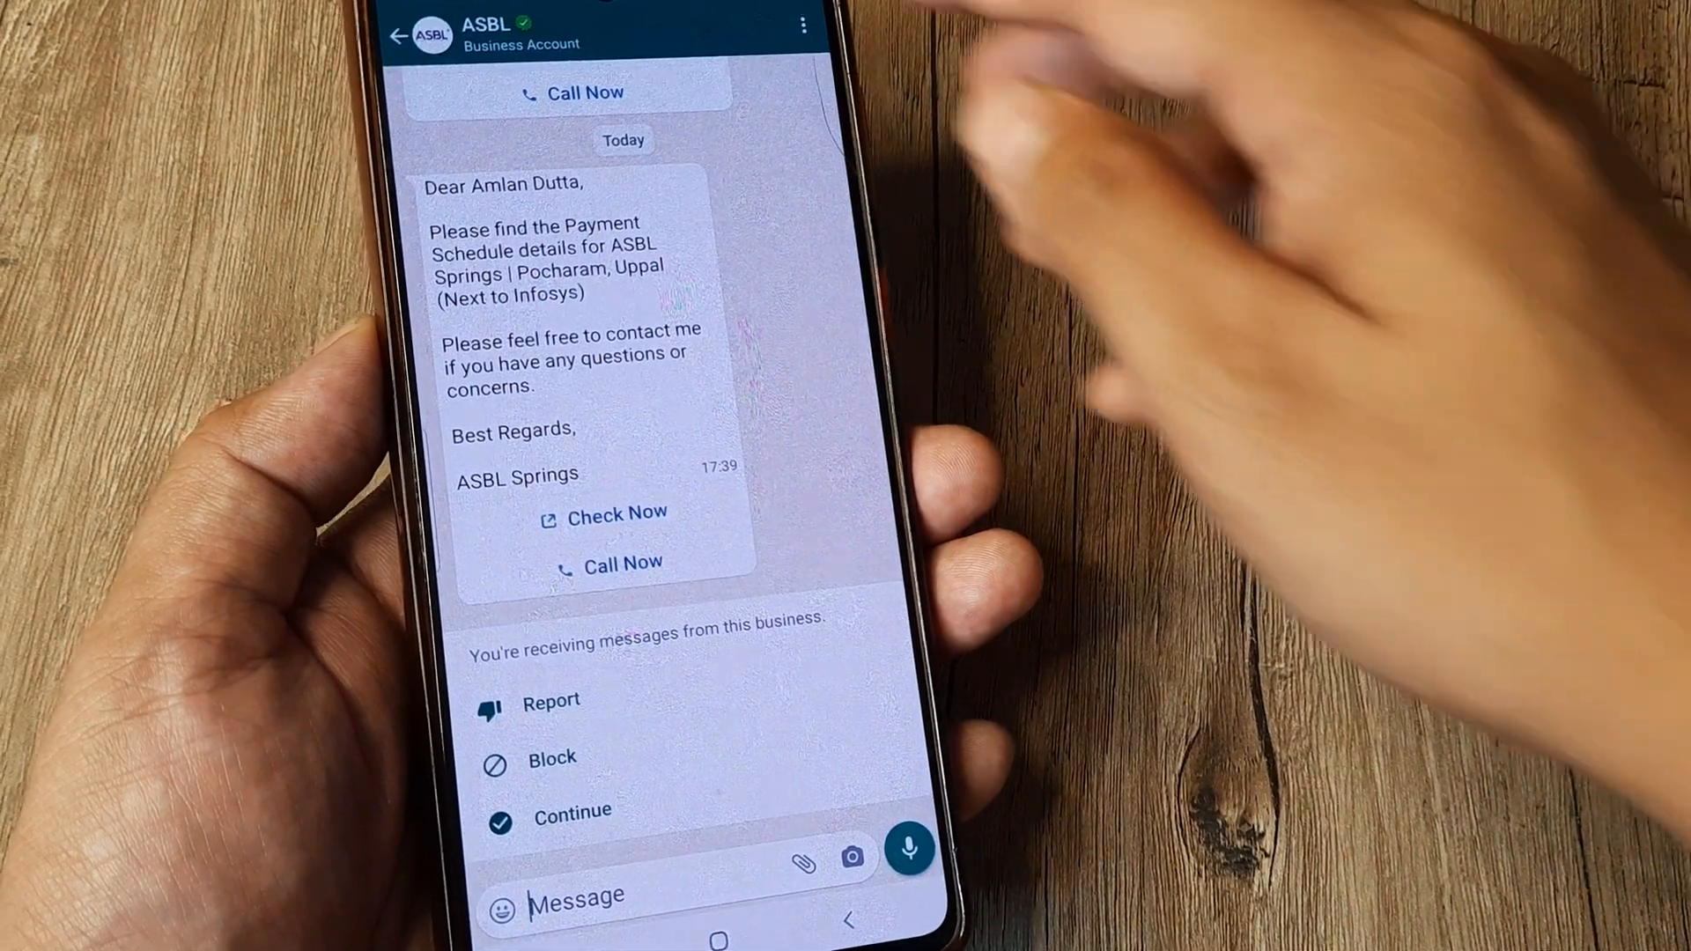
left_click(507, 32)
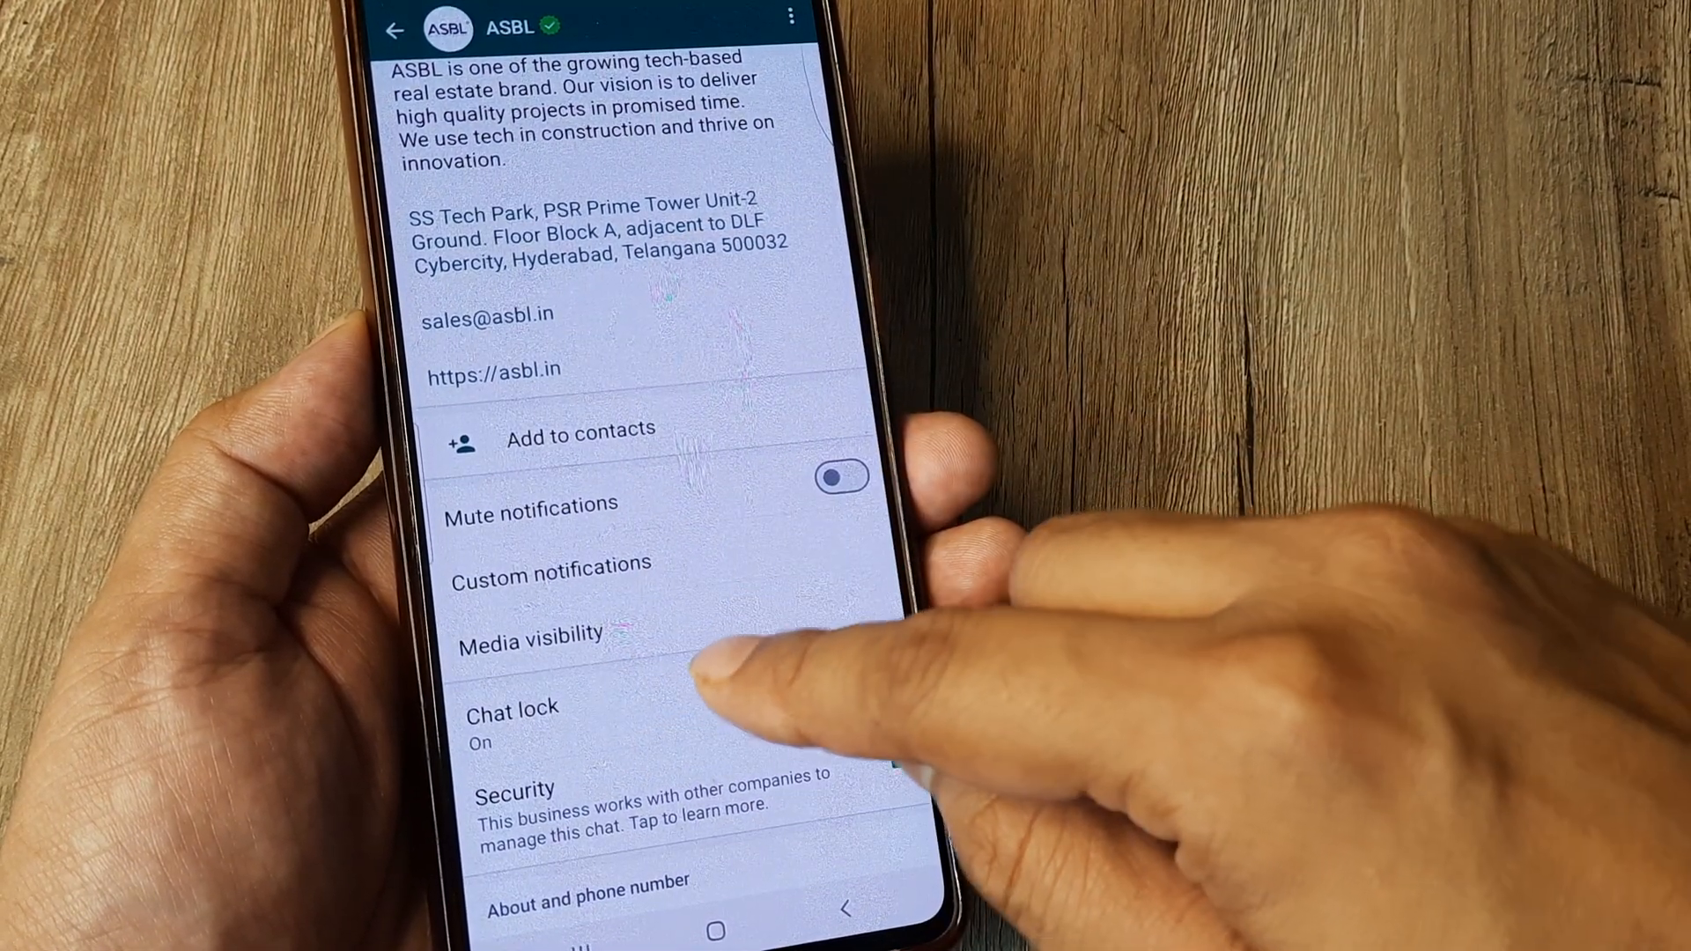
- Turn off Chat lock for ASBL so it returns to the main chat list
left_click(511, 722)
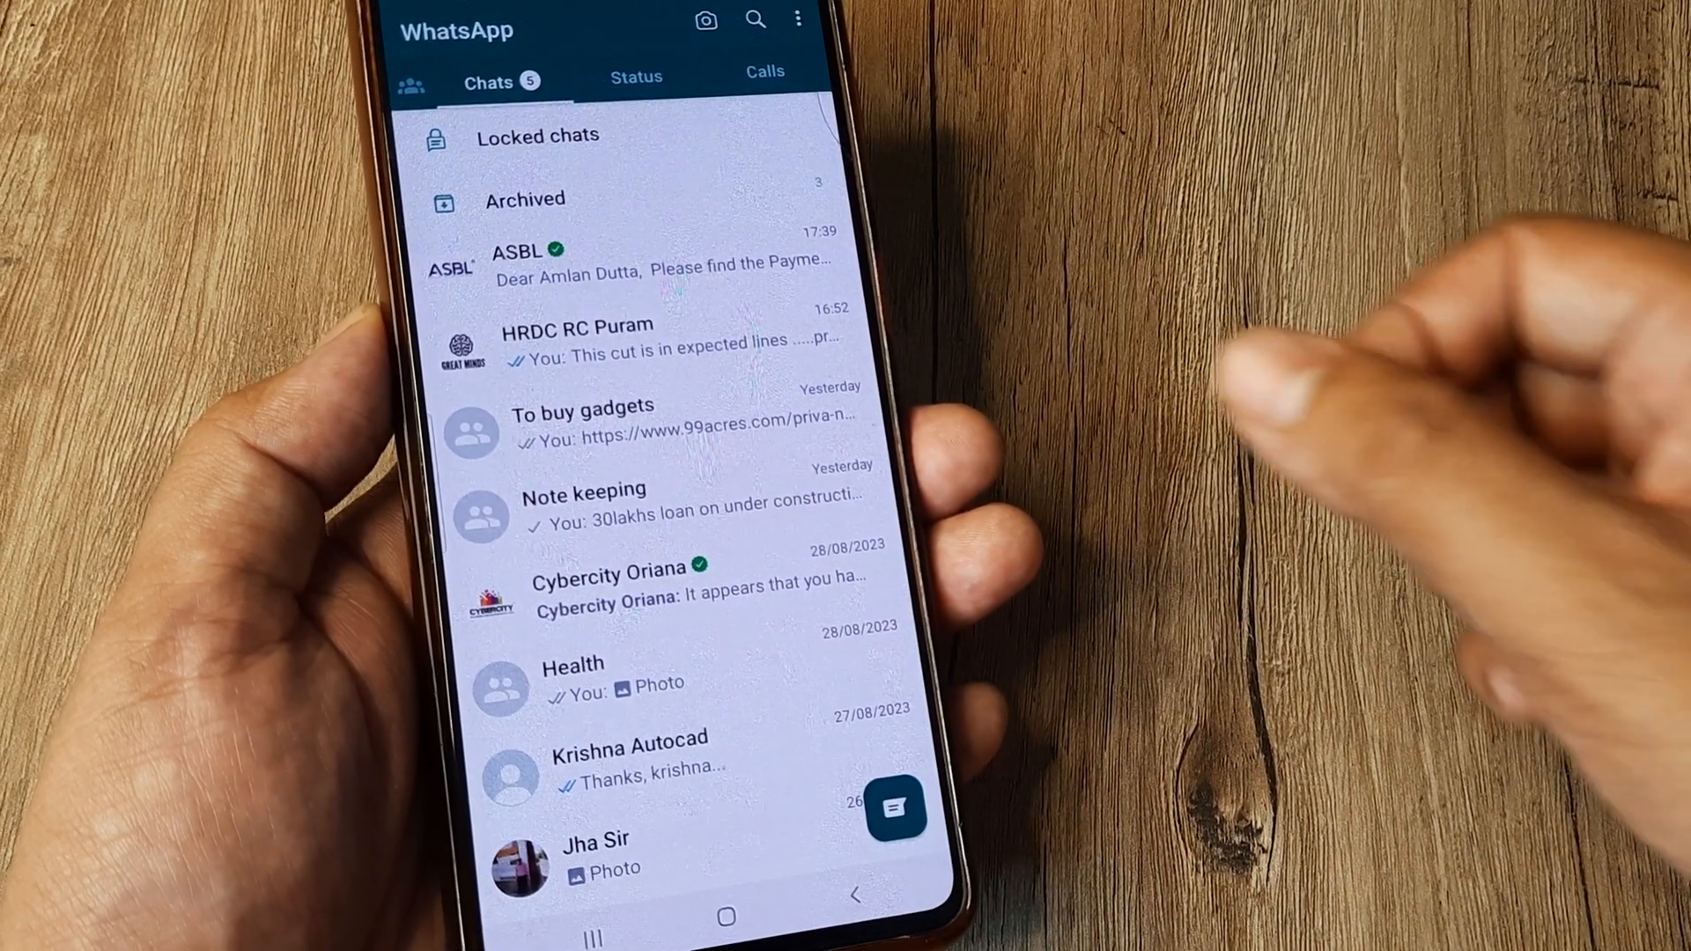
- Enter the Locked chats folder and open the 'To read articles' group conversation
left_click(538, 136)
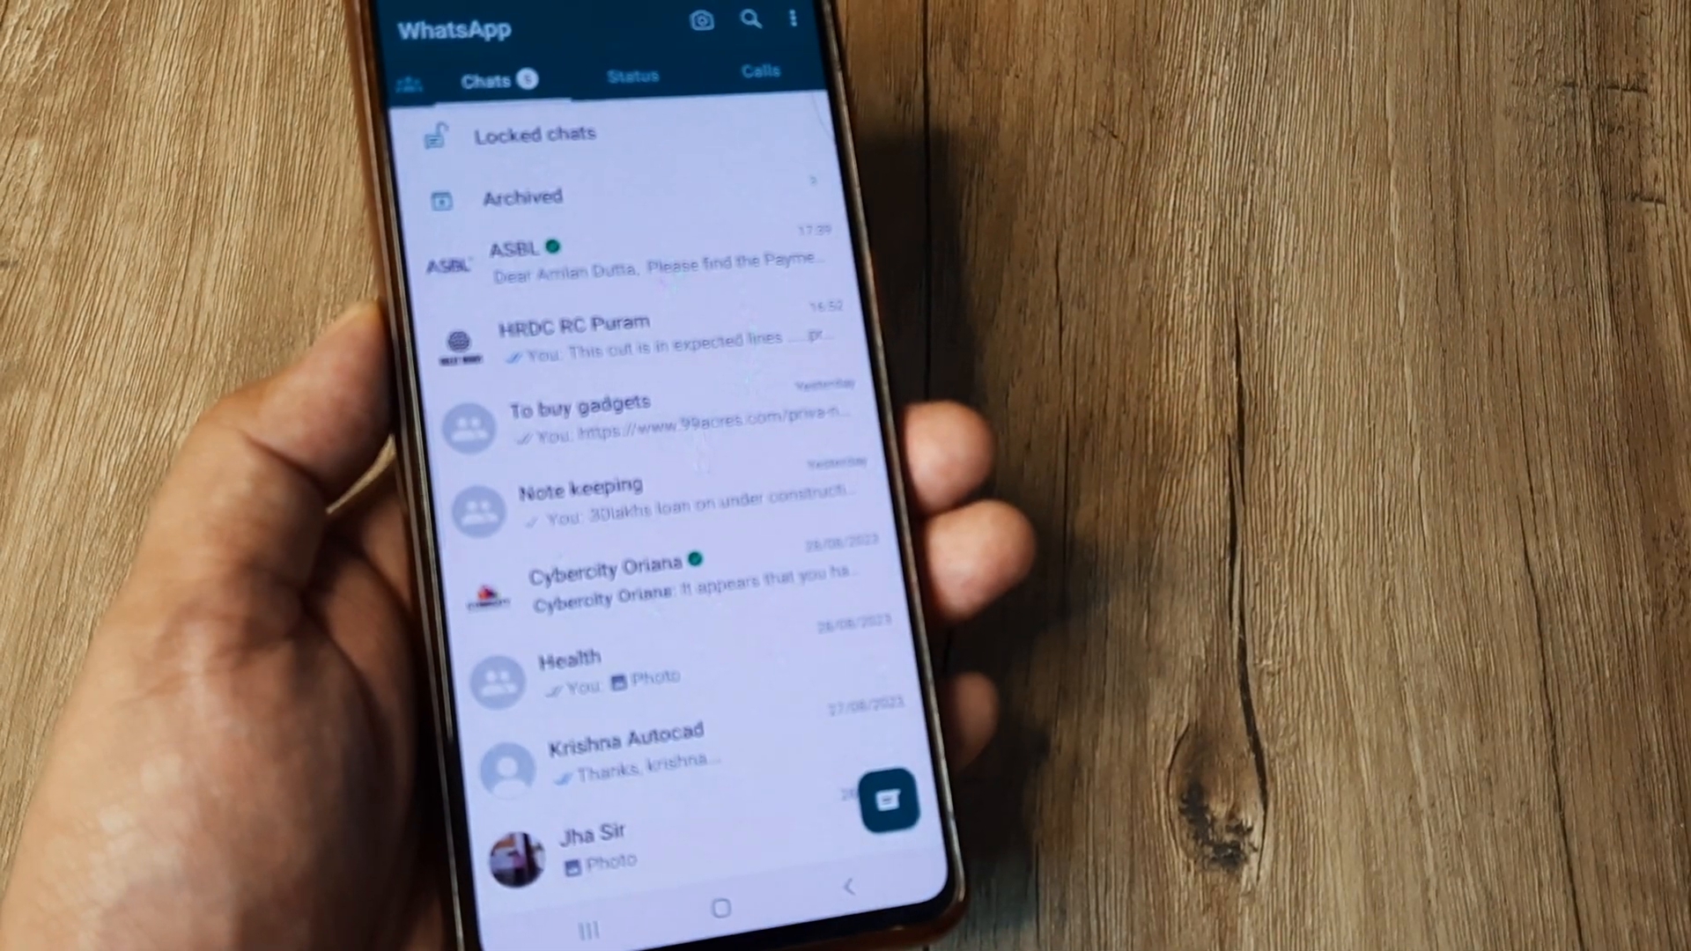
left_click(533, 132)
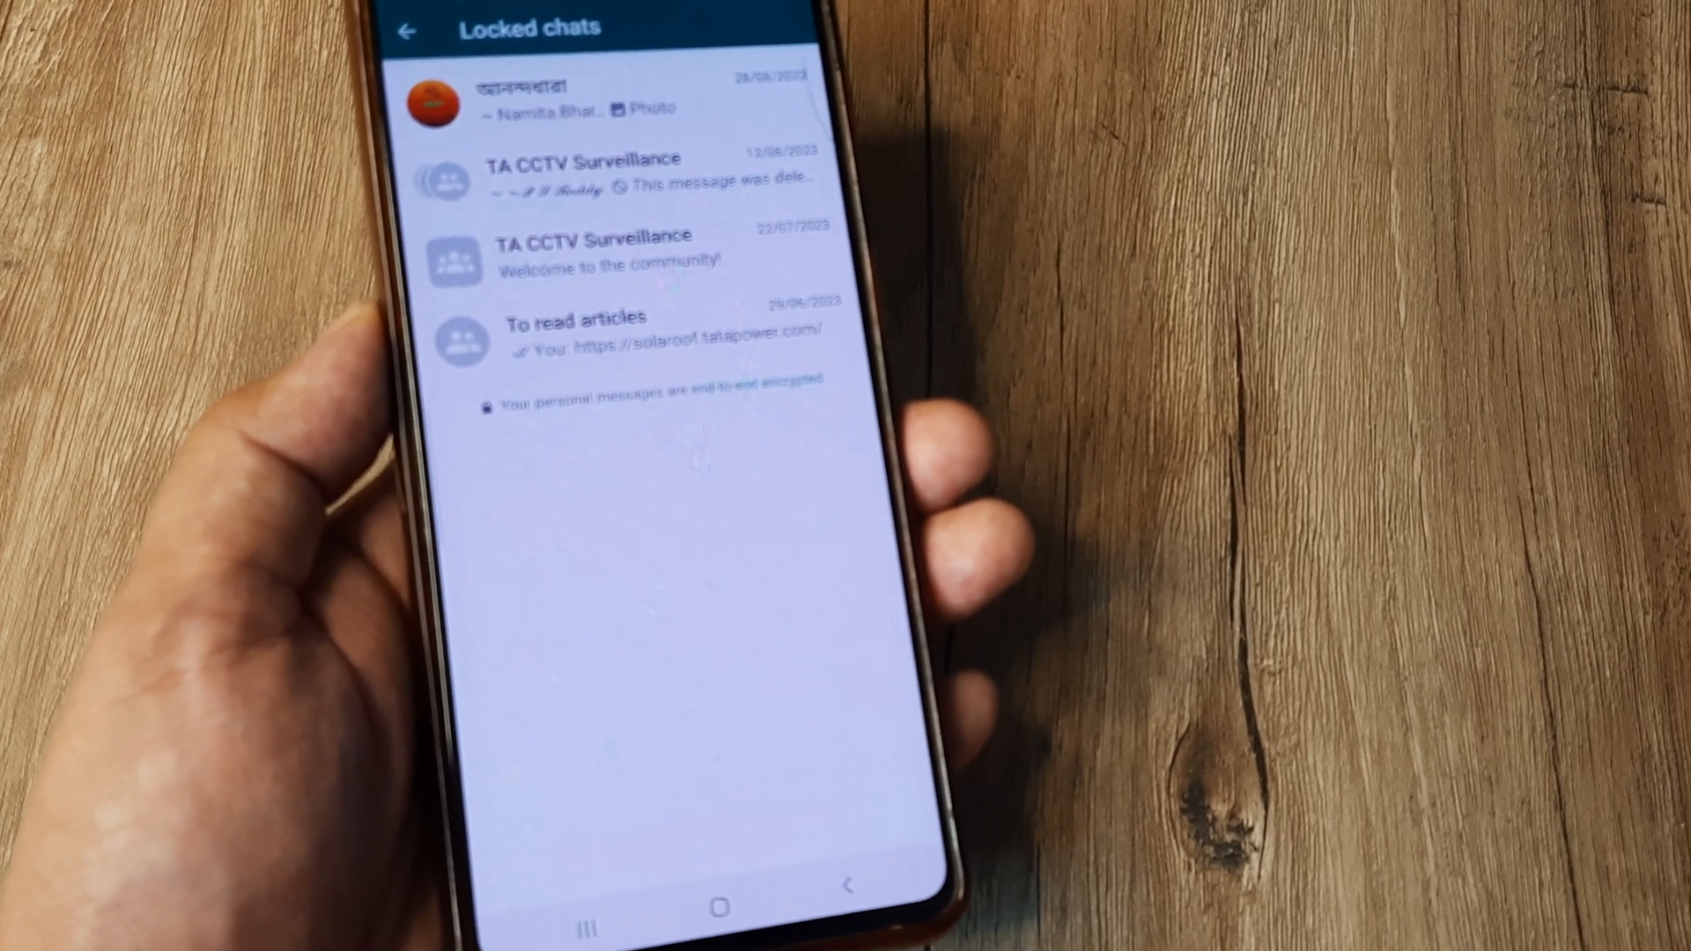
left_click(574, 330)
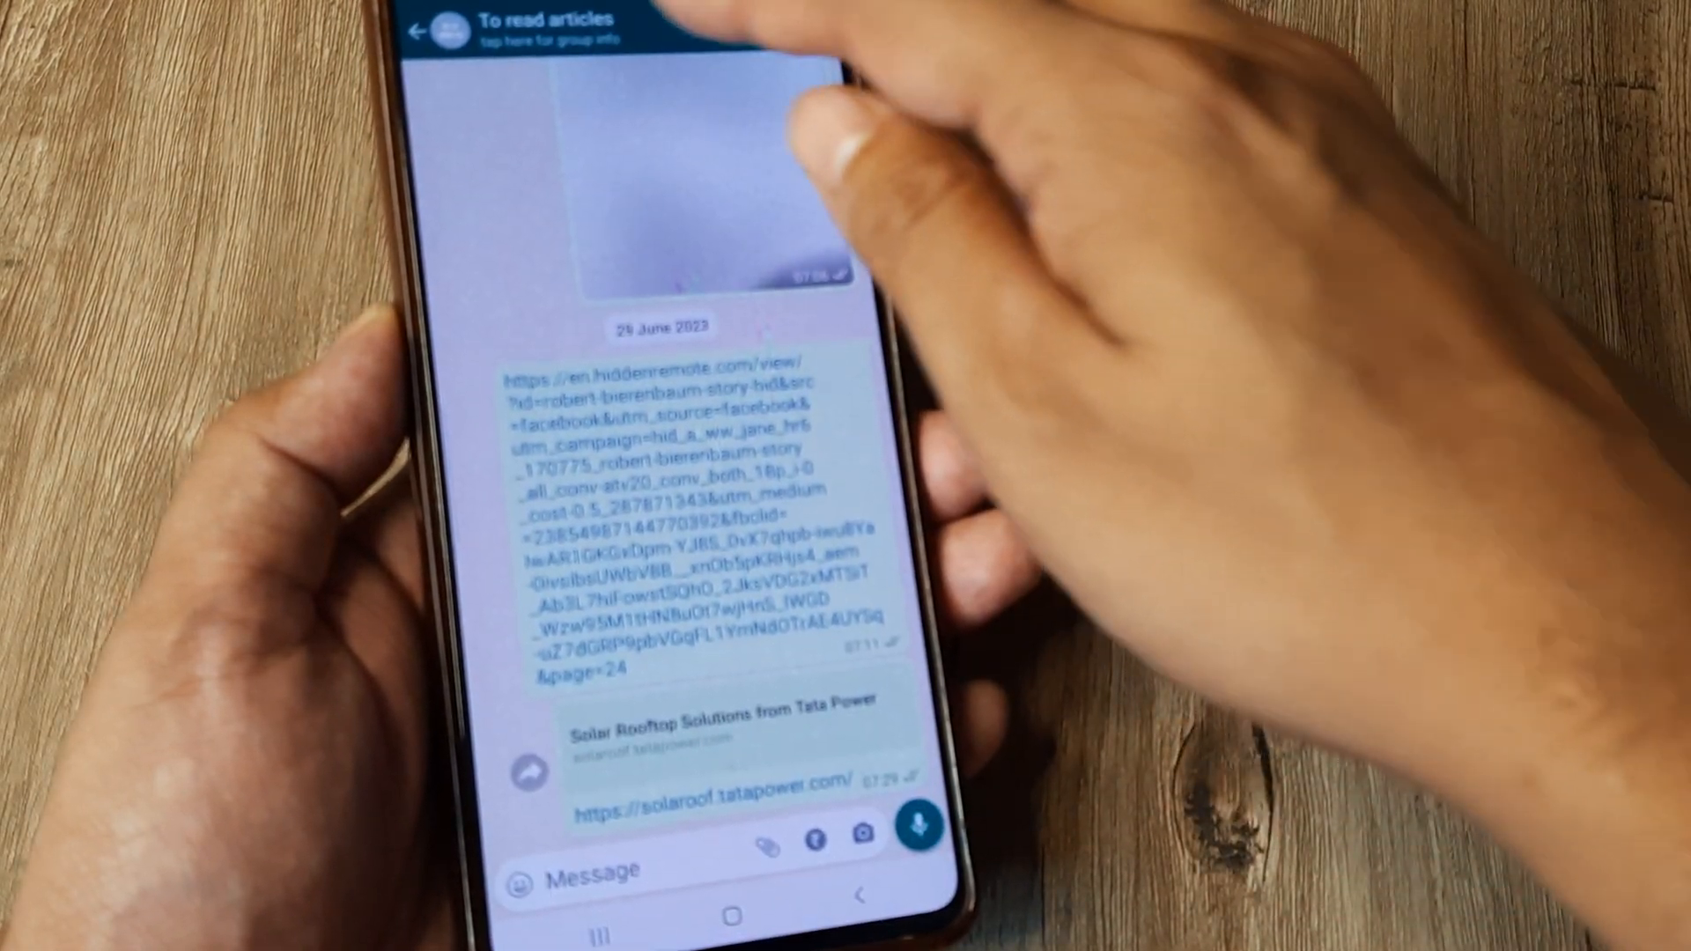